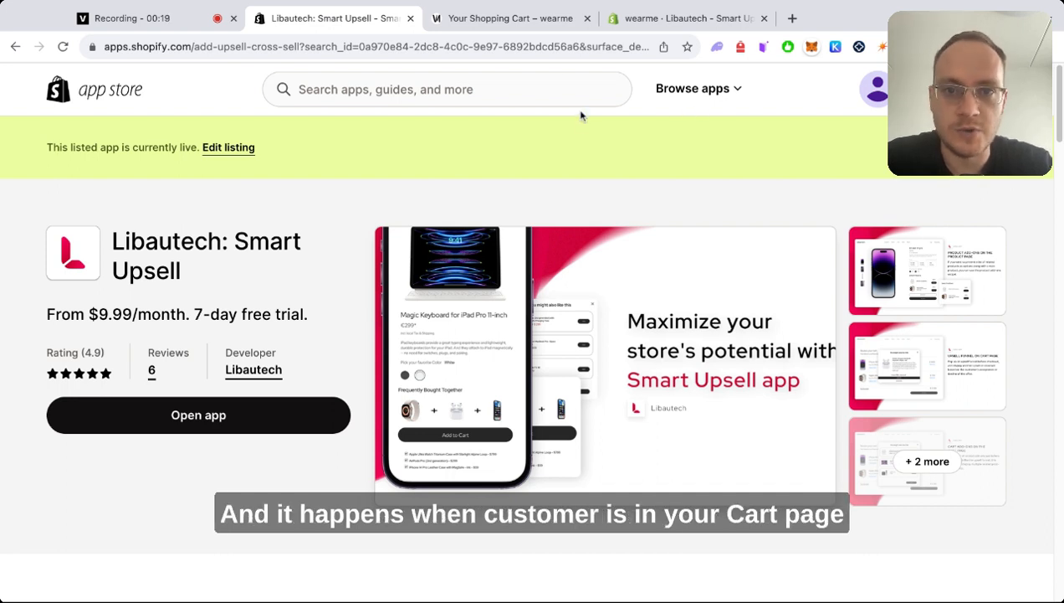
Switch to the store's cart page showing the add-ons popup
click(511, 16)
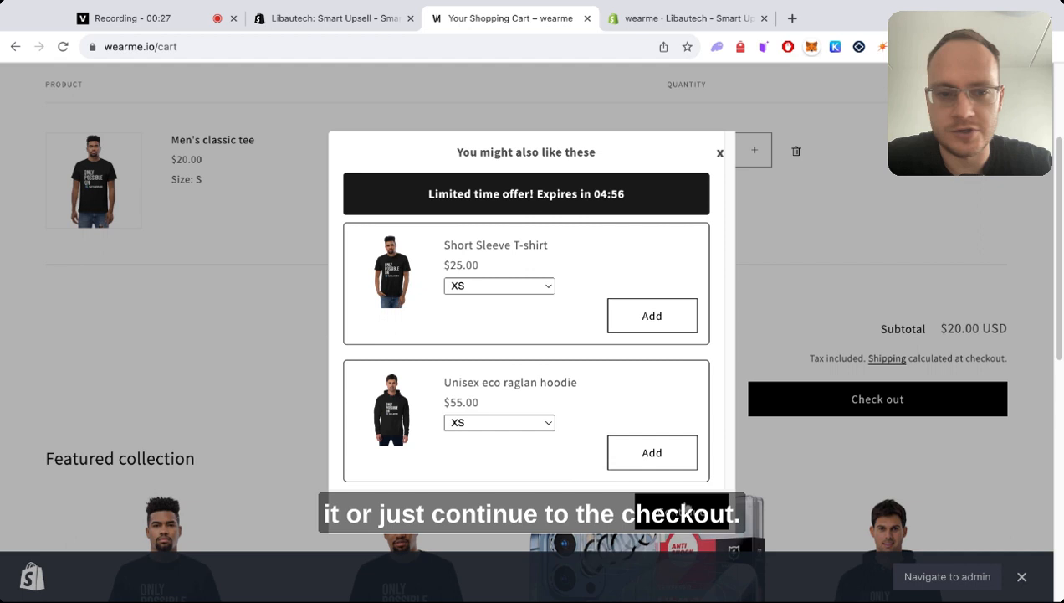
mouse_move(671, 273)
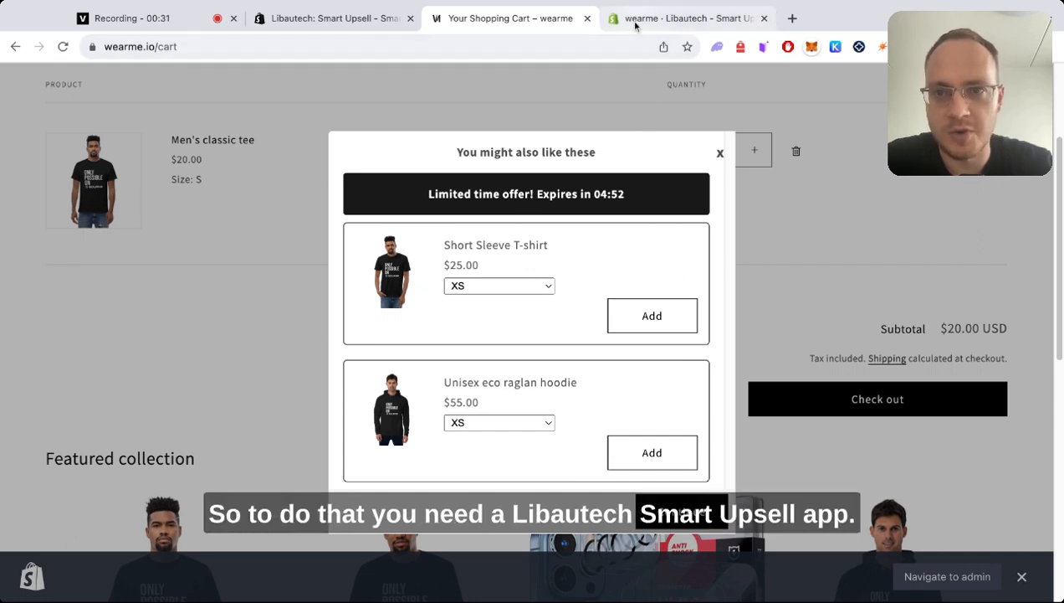
In the Smart Upsell admin, set the offer's placement to Cart page and type to Cart add-ons
click(686, 17)
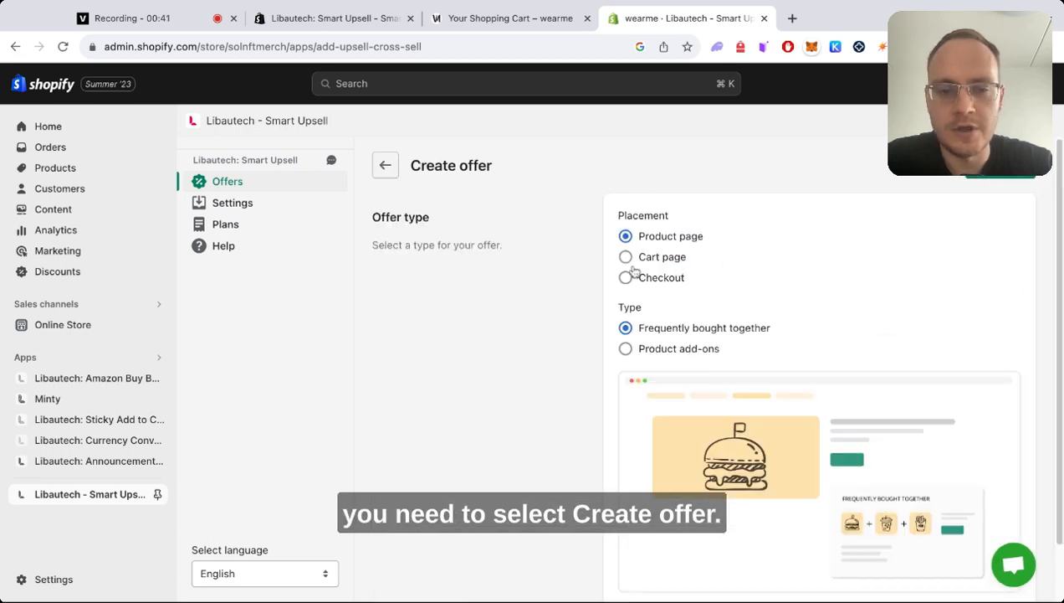
click(626, 258)
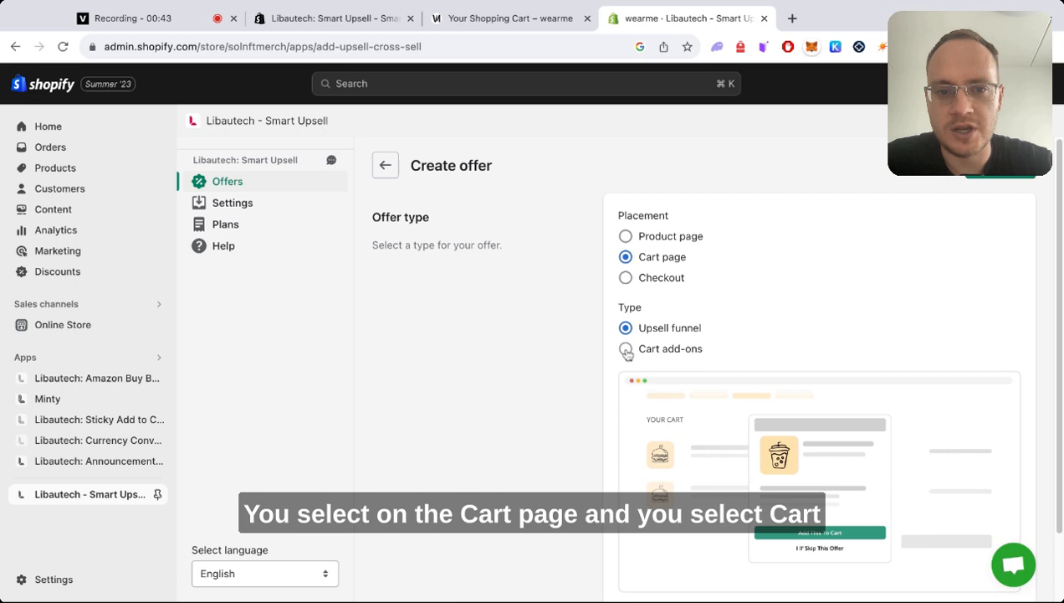
click(626, 349)
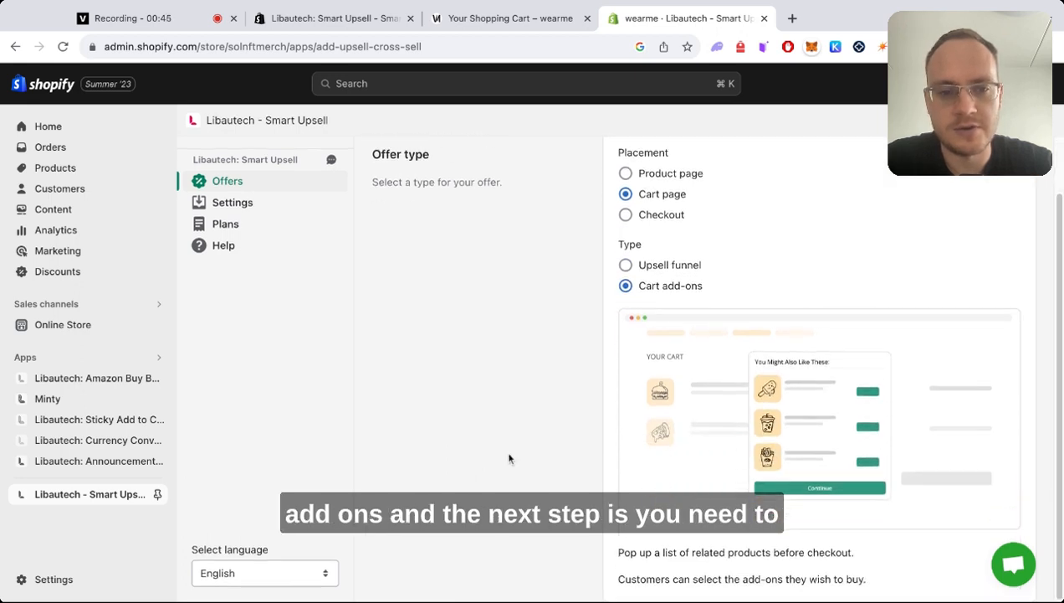
Set the offer trigger to All products
scroll(down, 3)
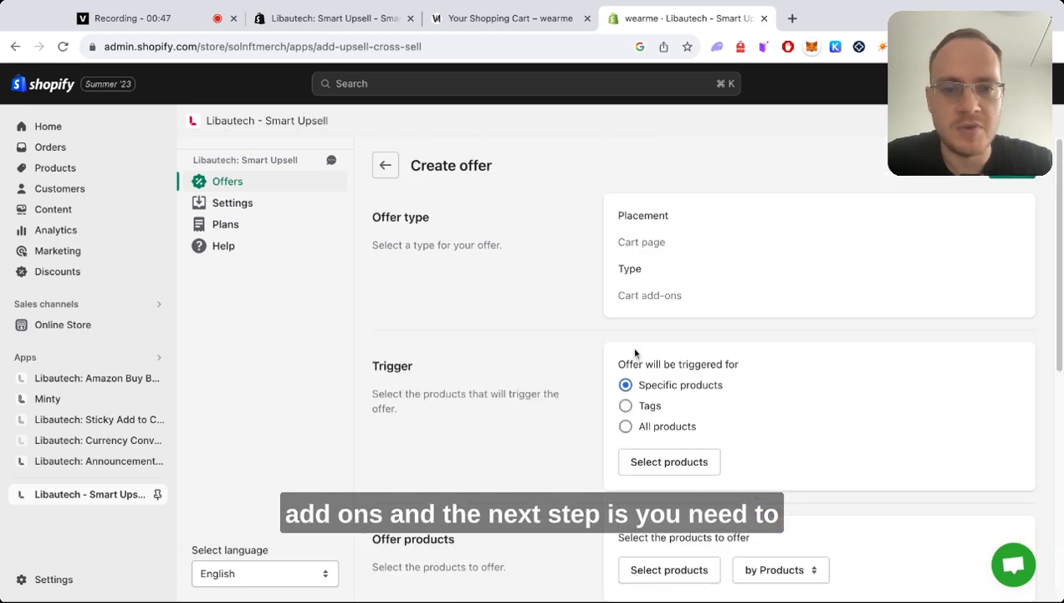
click(670, 461)
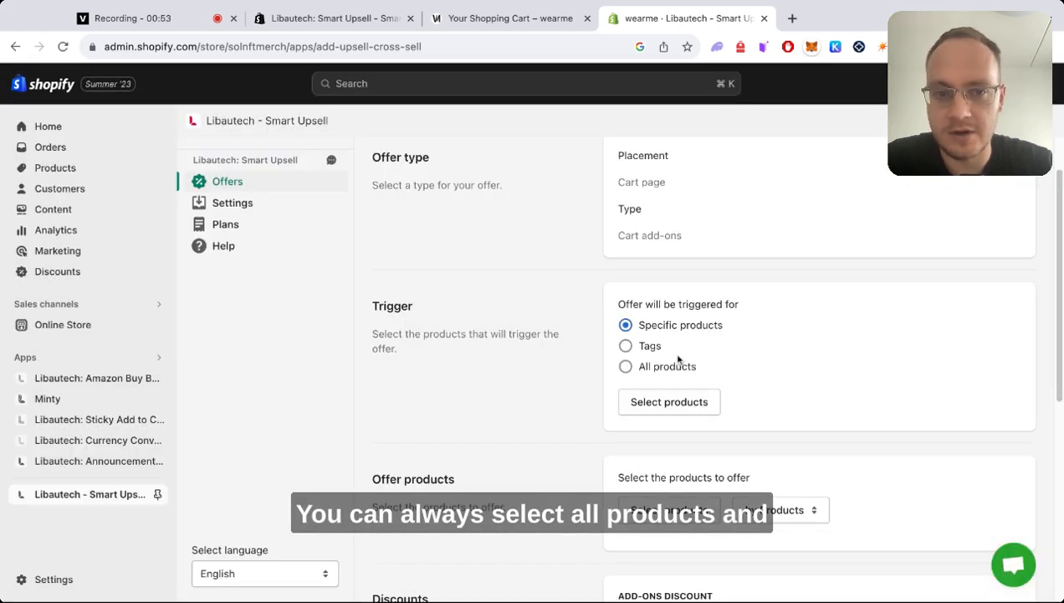
click(626, 365)
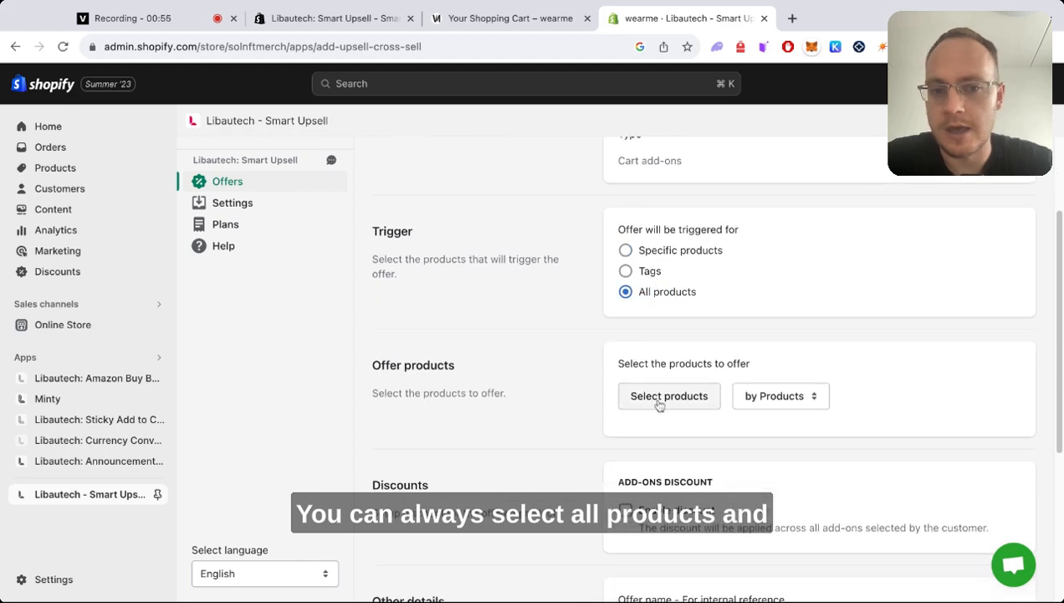
Add the Men's classic tee, Short Sleeve T-shirt and Unisex eco raglan hoodie as offered products
click(669, 395)
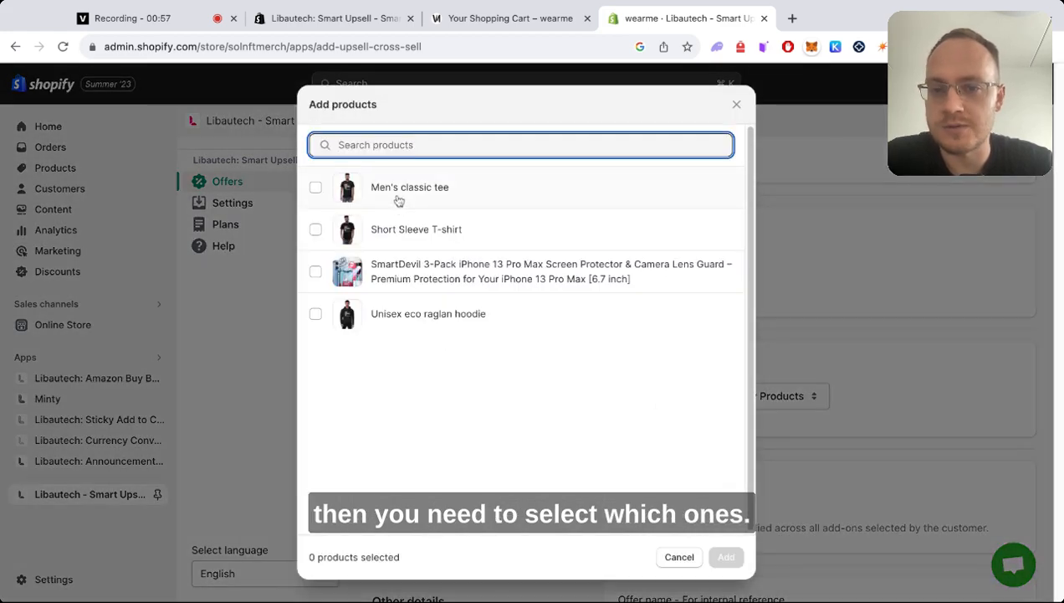
click(315, 187)
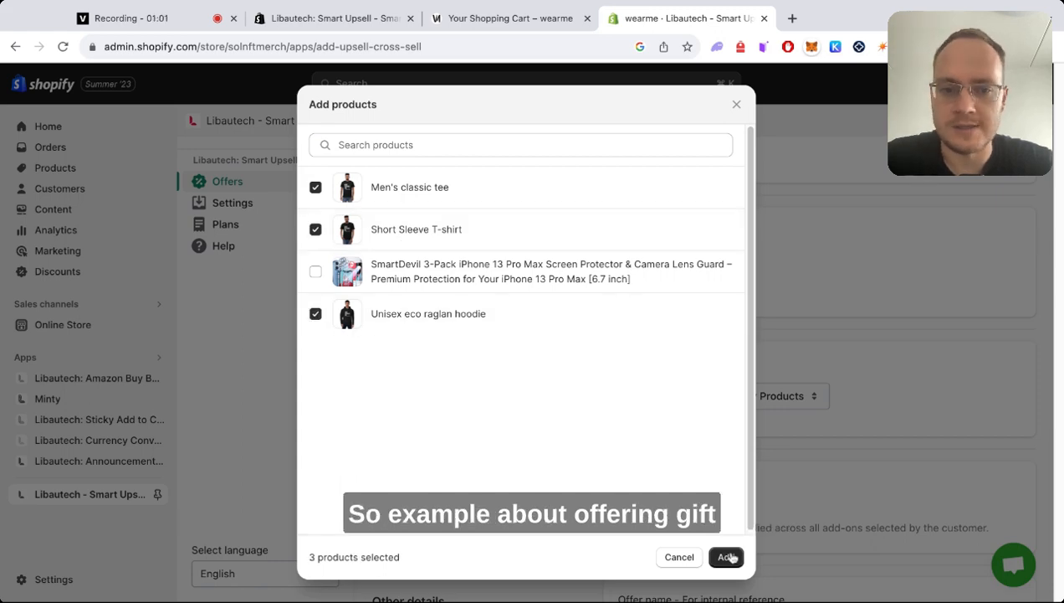
click(726, 556)
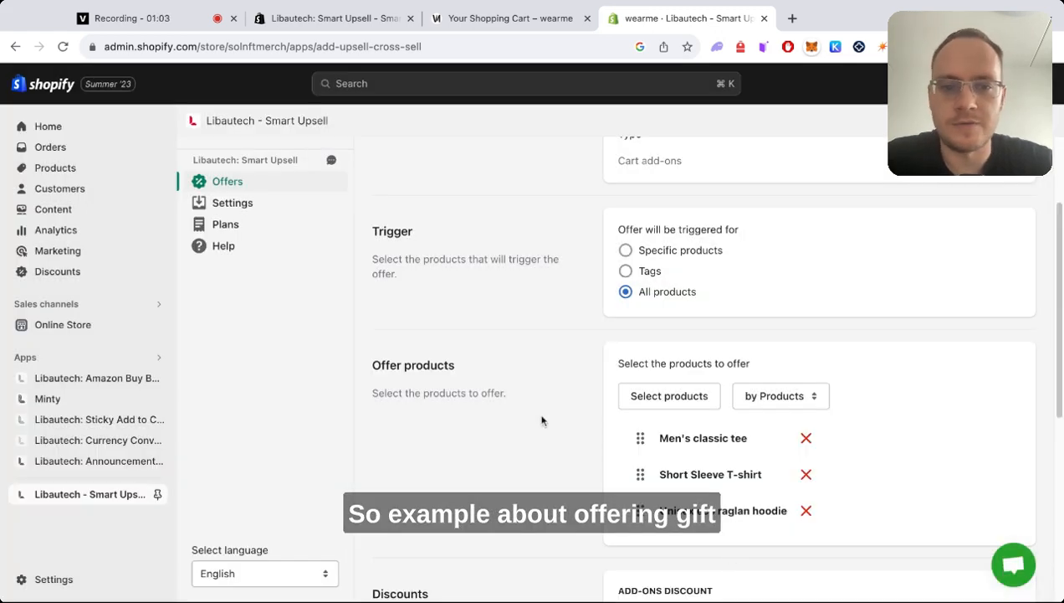
scroll(down, 3)
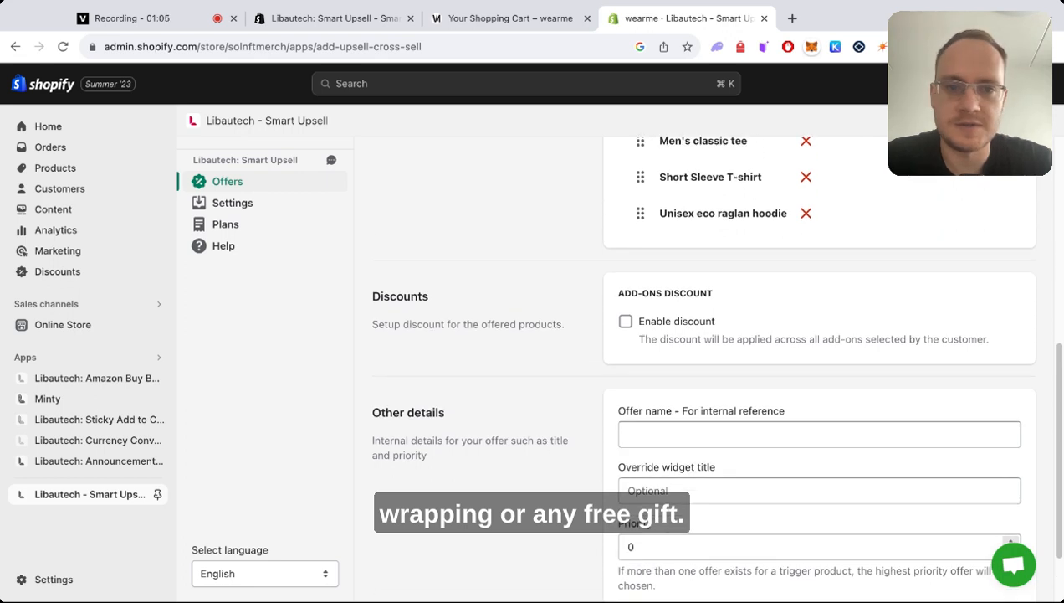
scroll(up, 3)
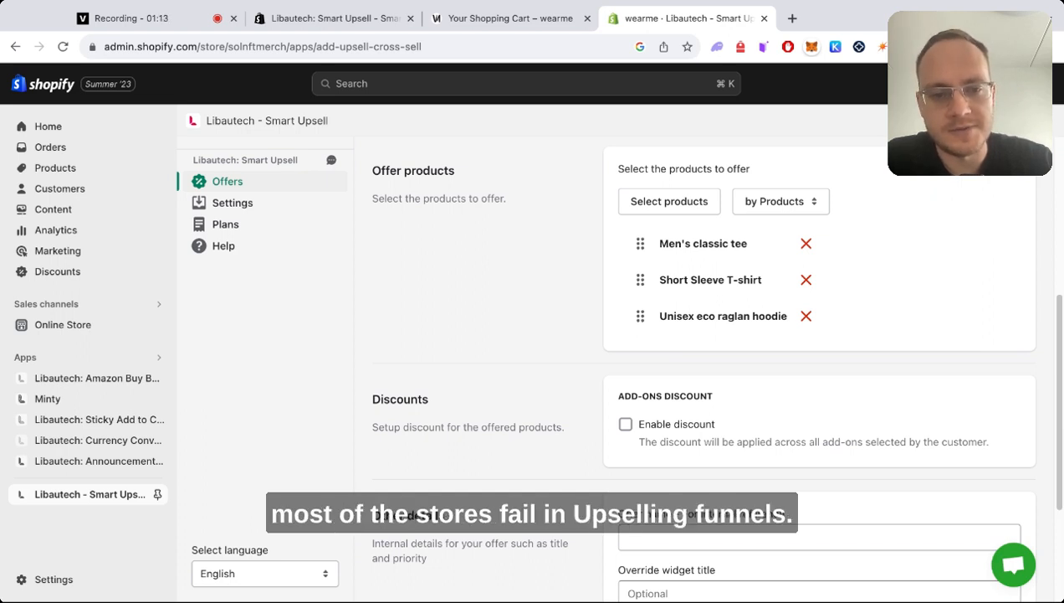
Enable a discount titled 20 at 20%, and name the offer 'add ons'
click(626, 425)
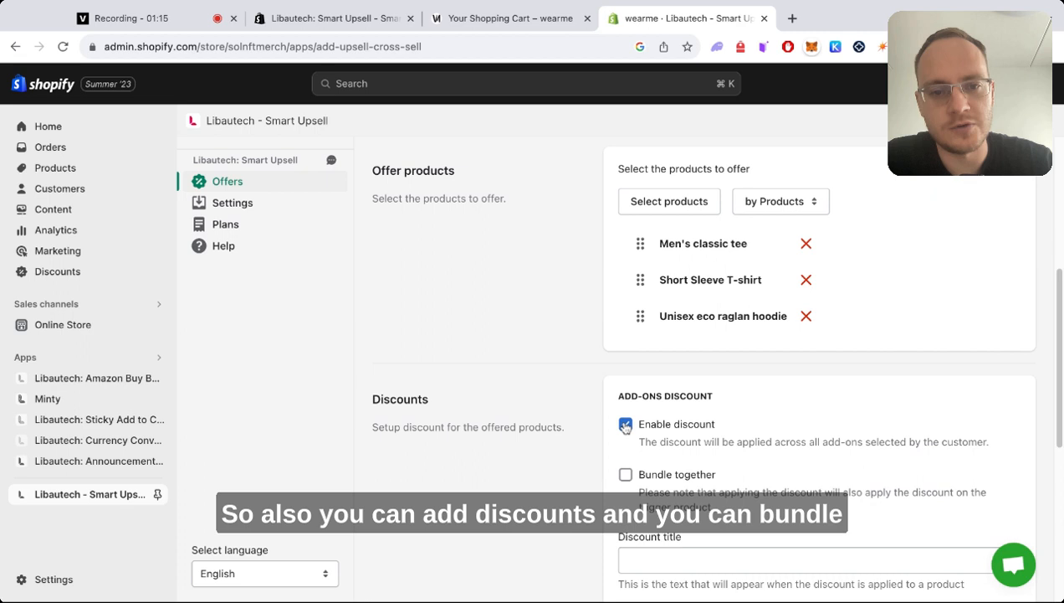
scroll(down, 3)
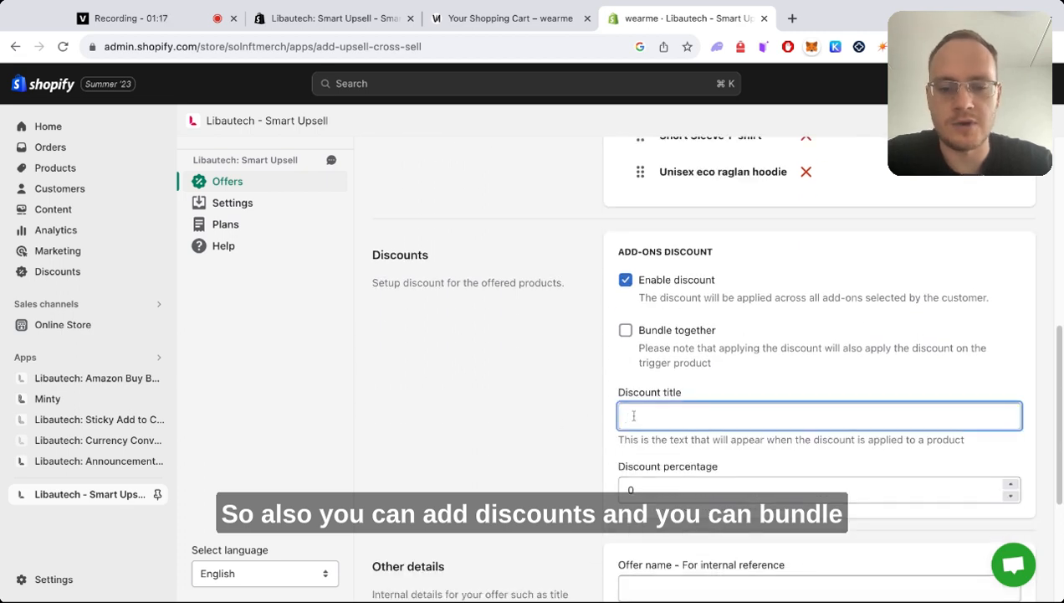
text(20)
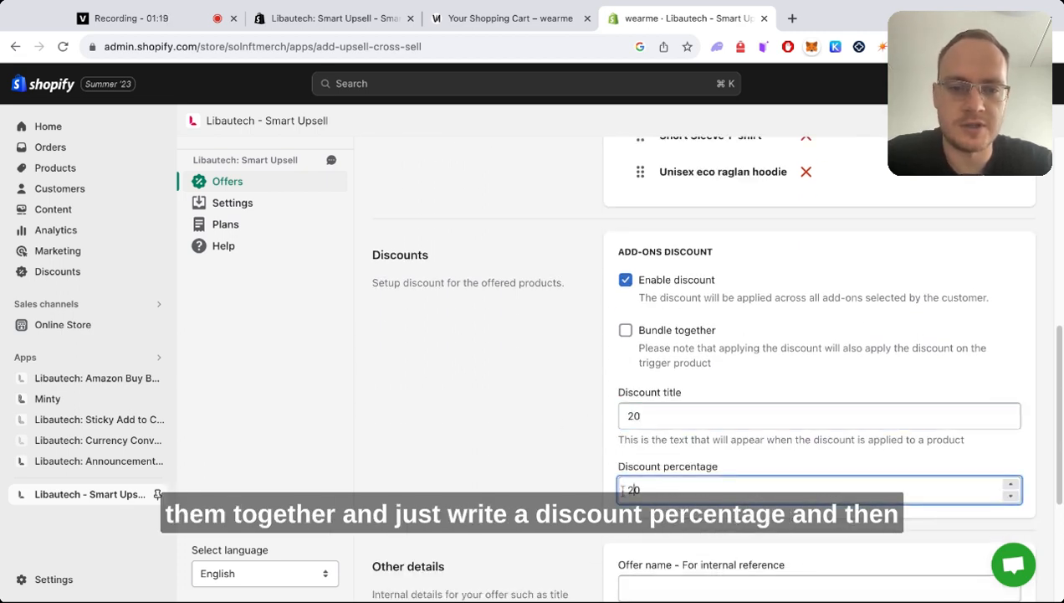
text(19)
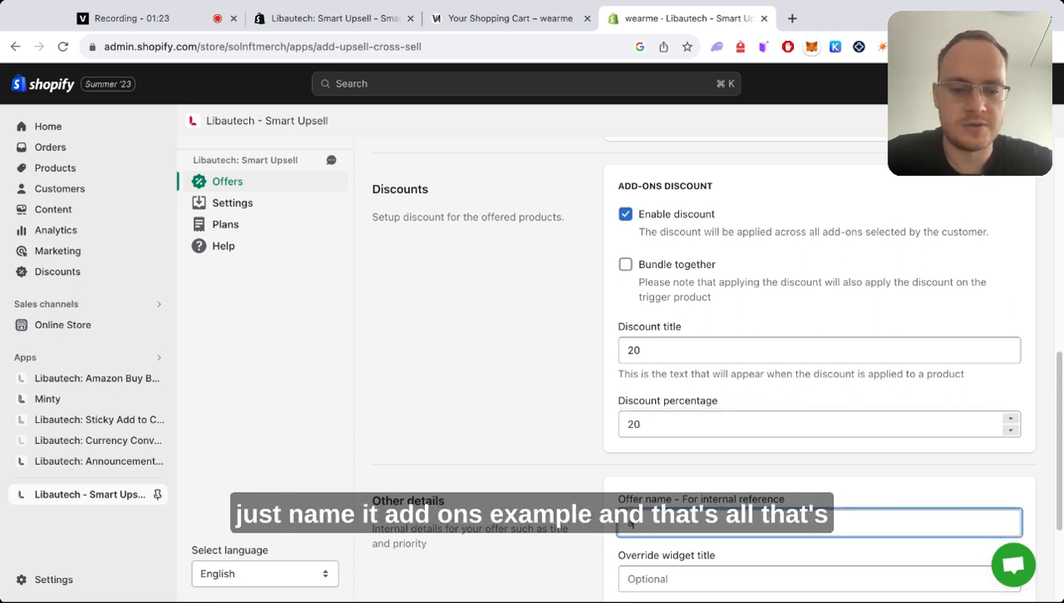
text(add ons)
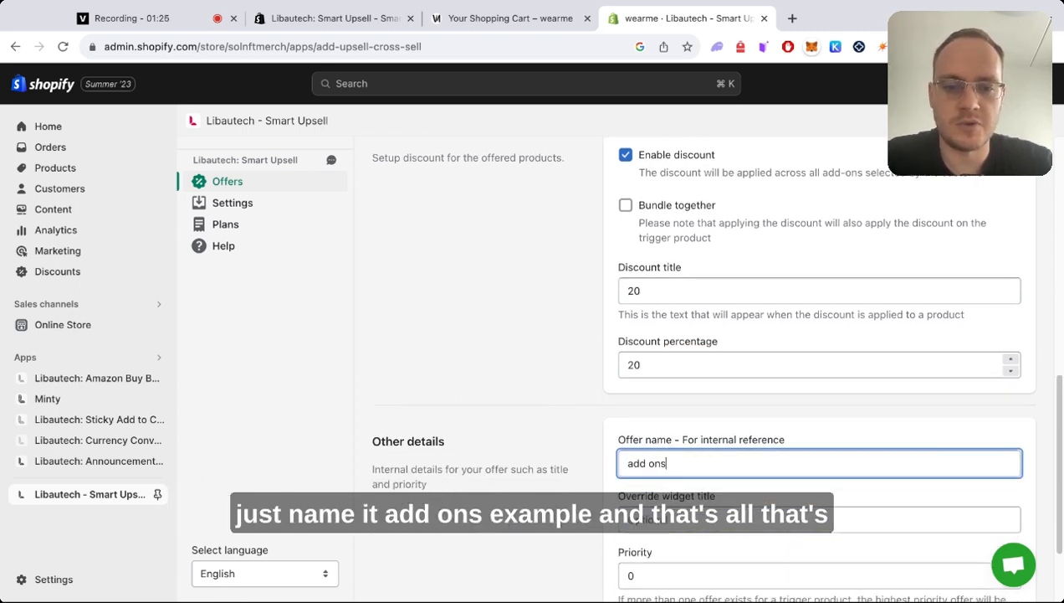
scroll(up, 3)
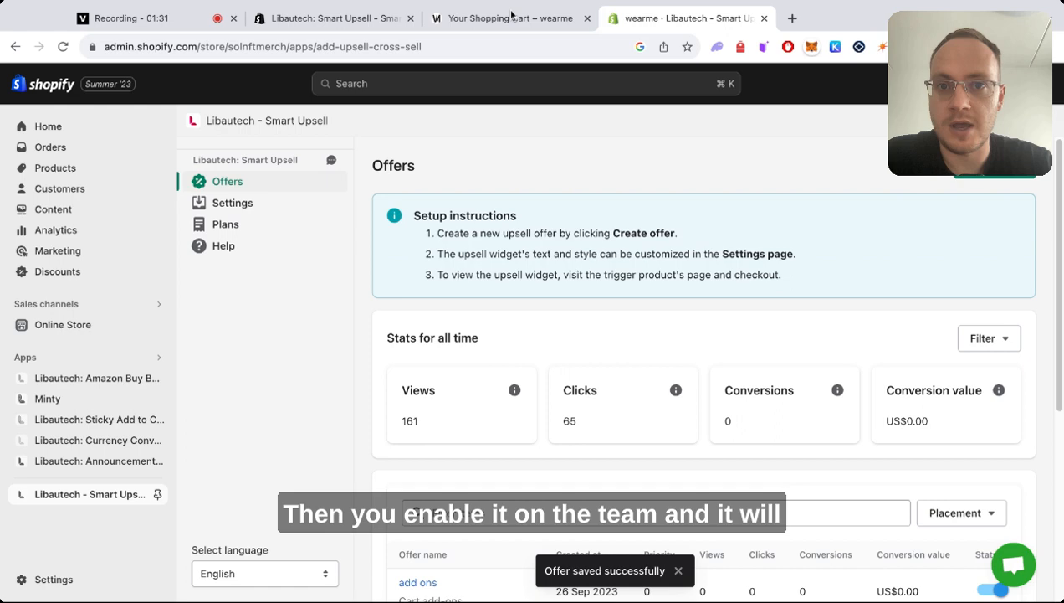
Check the add-ons popup on the cart page, then return to the app's App Store listing
click(509, 17)
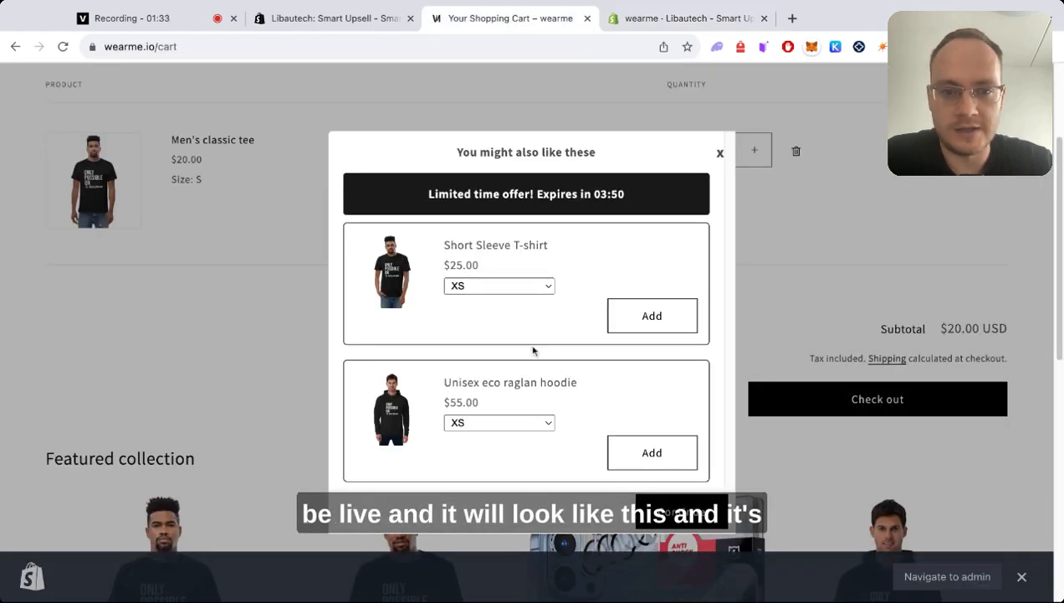
click(334, 17)
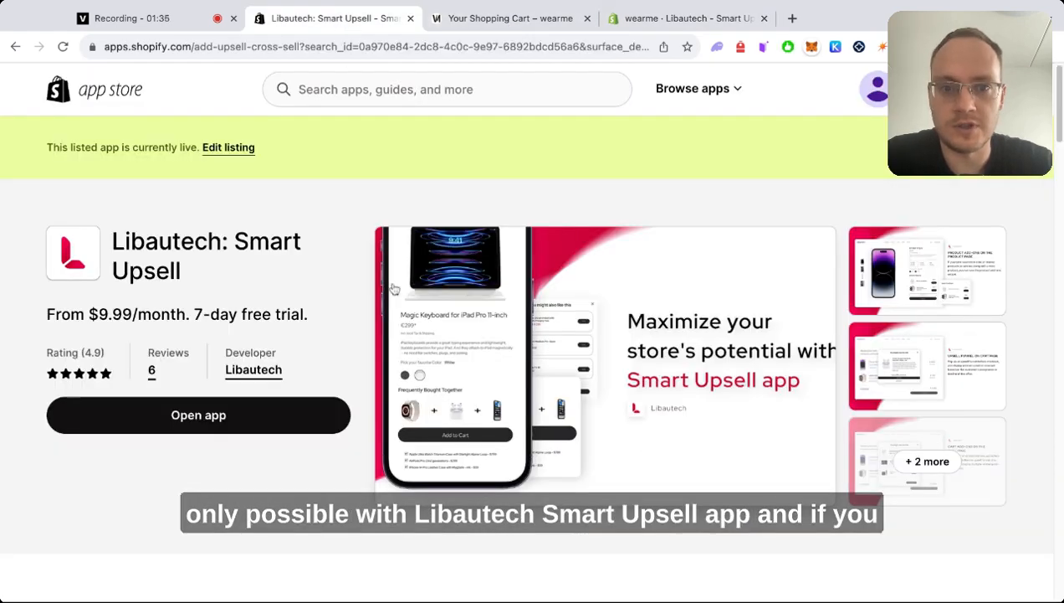